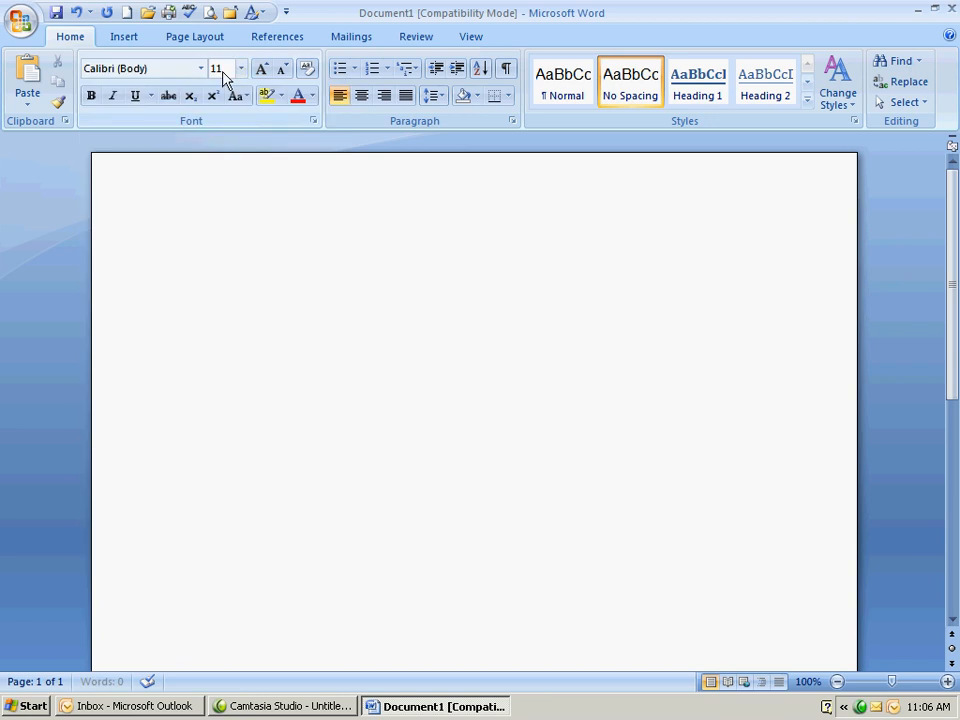
mouse_move(145, 68)
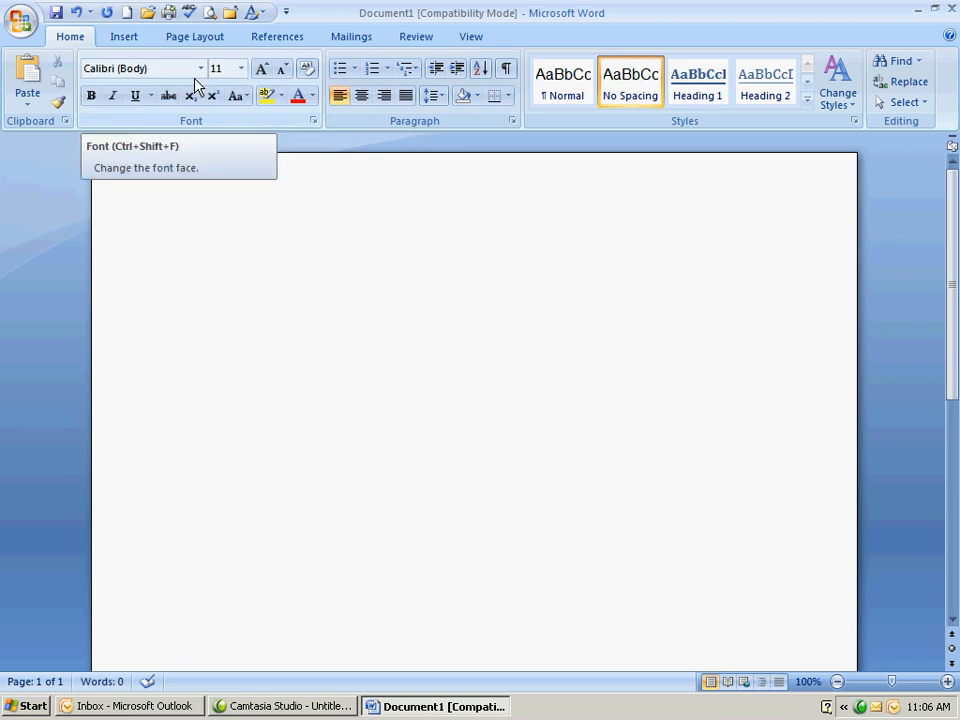
Open the Font box dropdown on the Home tab.
click(182, 252)
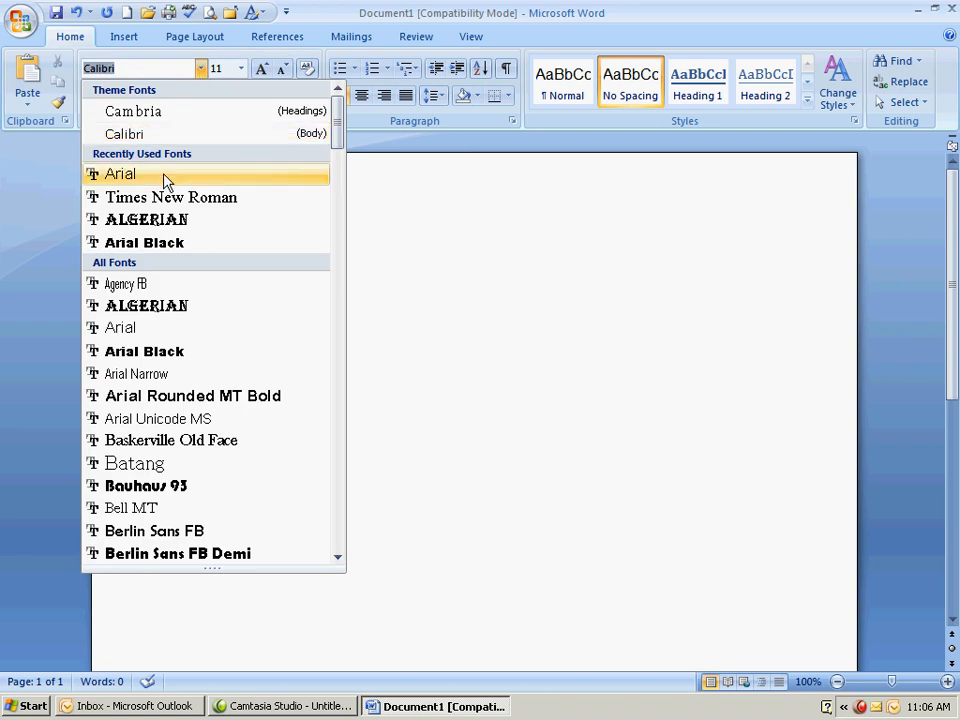
Set the font to Arial at size 12.
click(120, 173)
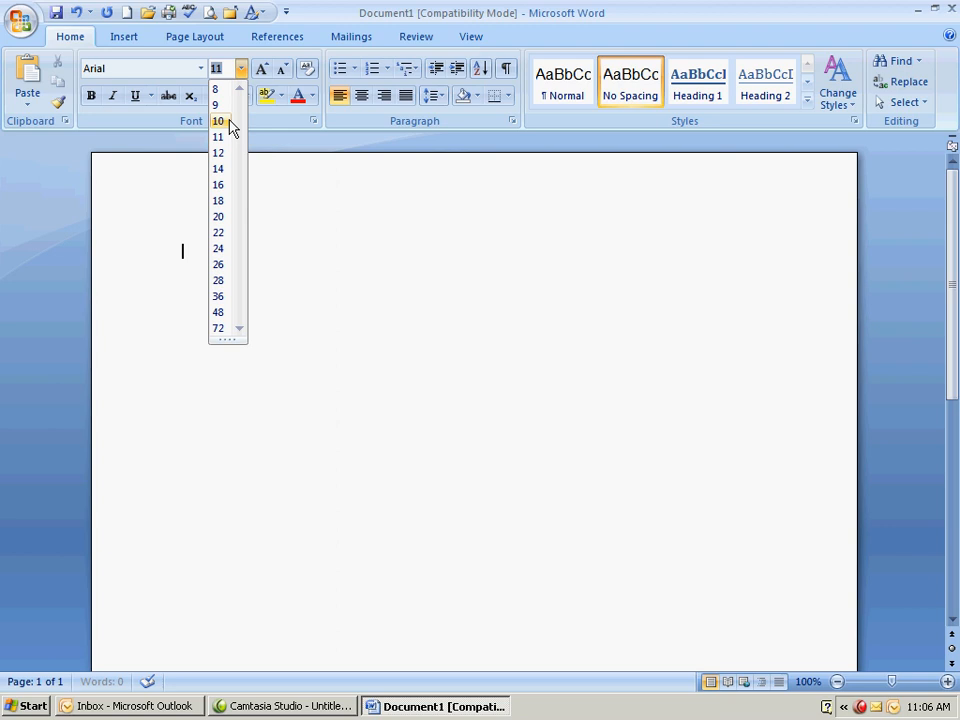
click(217, 152)
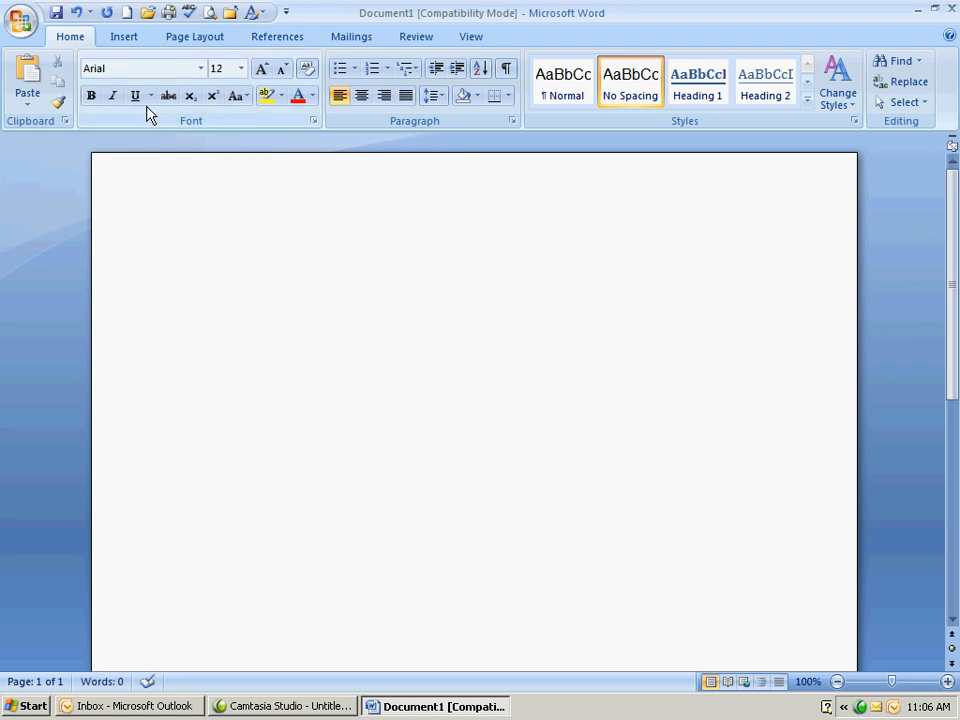
mouse_move(170, 120)
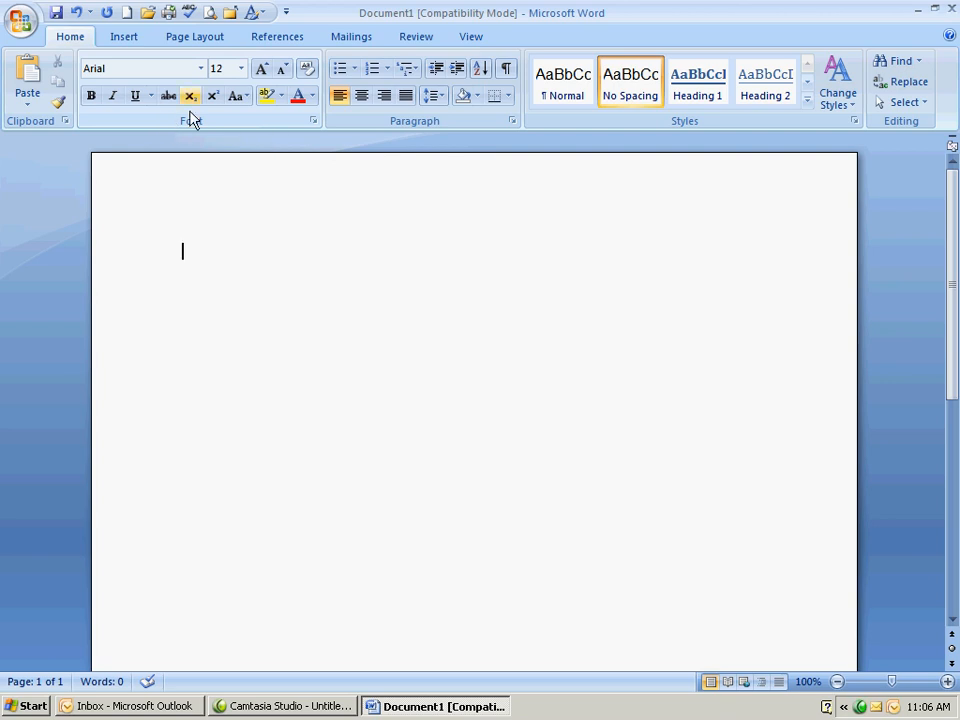
mouse_move(322, 125)
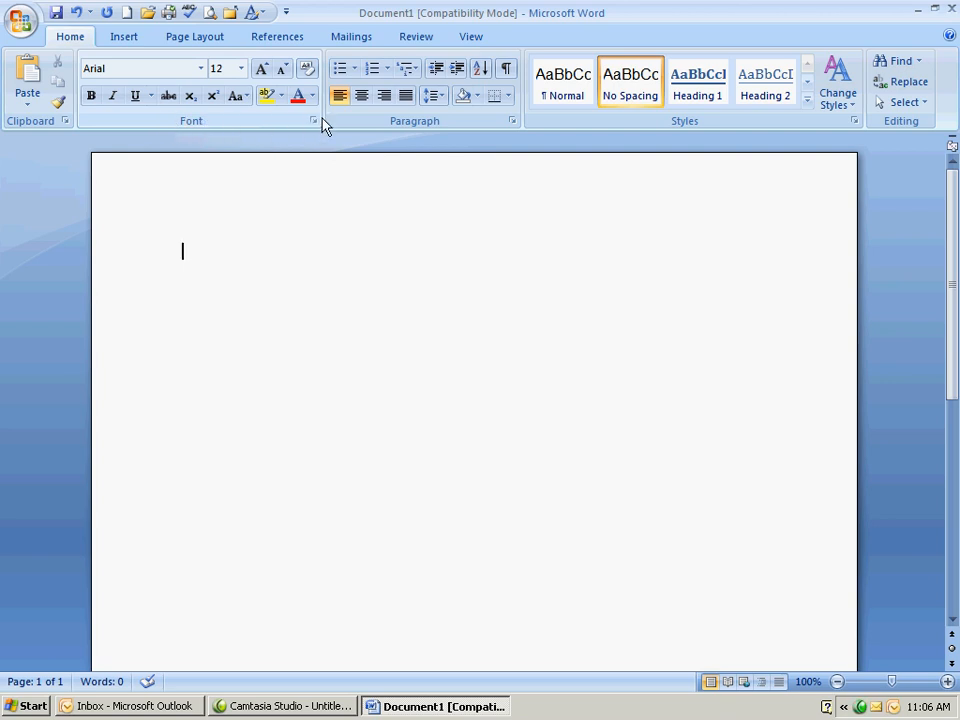
mouse_move(313, 120)
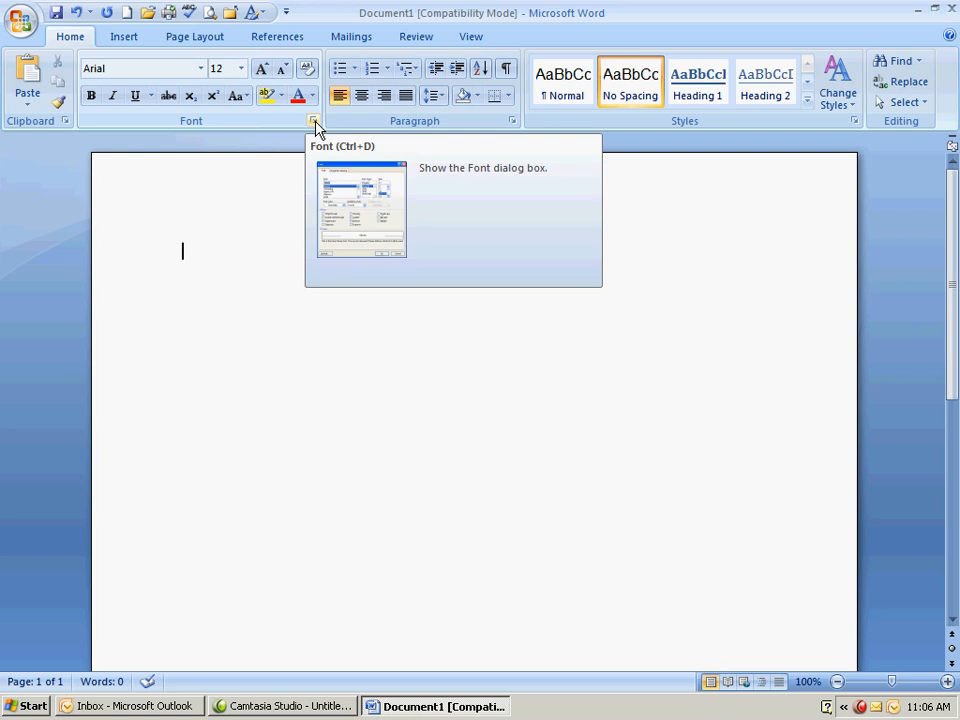
Save Arial 12 pt as the Normal template's default font from the Font dialog.
click(314, 120)
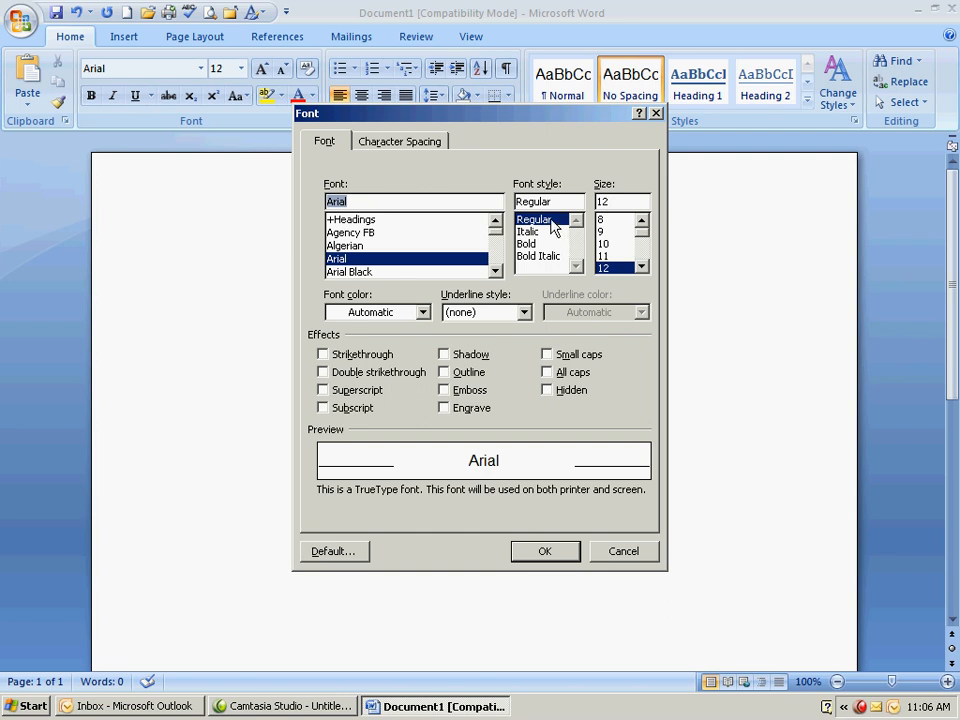
mouse_move(612, 278)
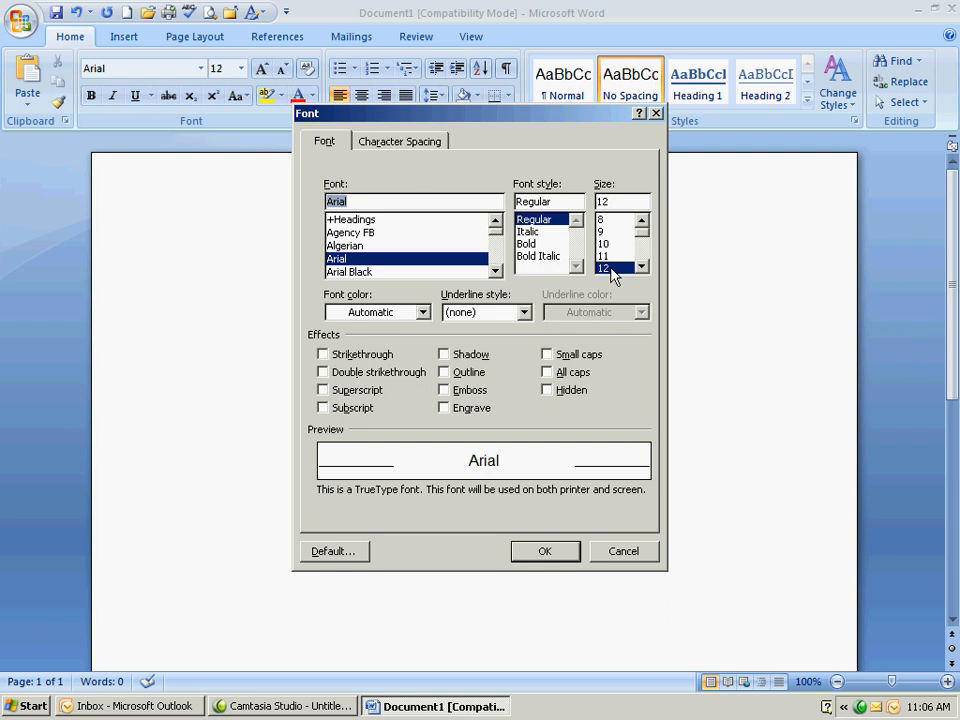
mouse_move(390, 560)
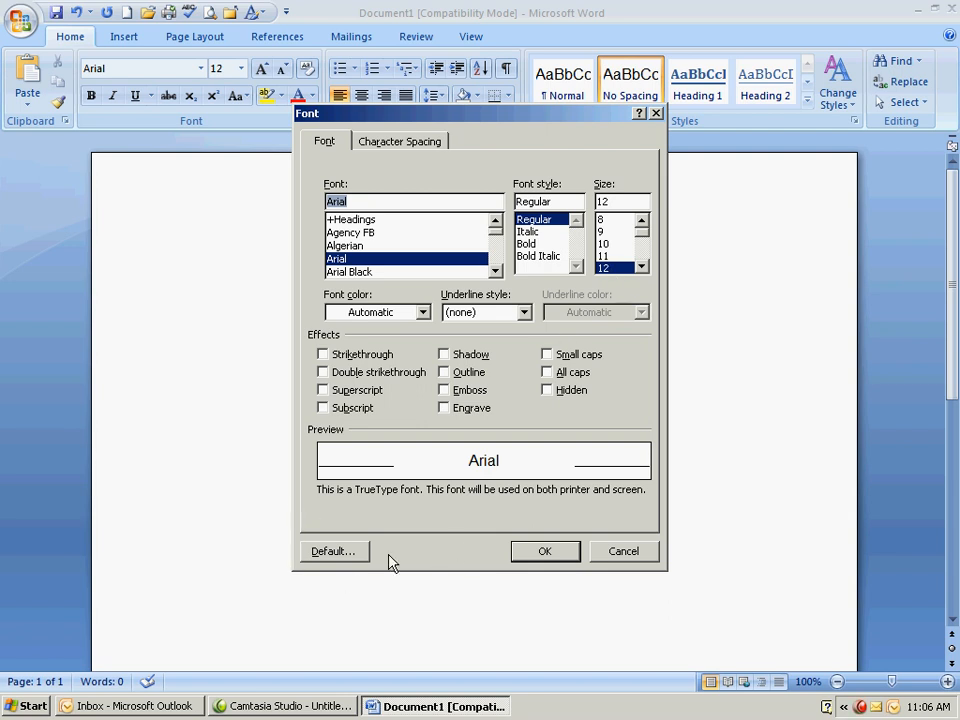
click(333, 551)
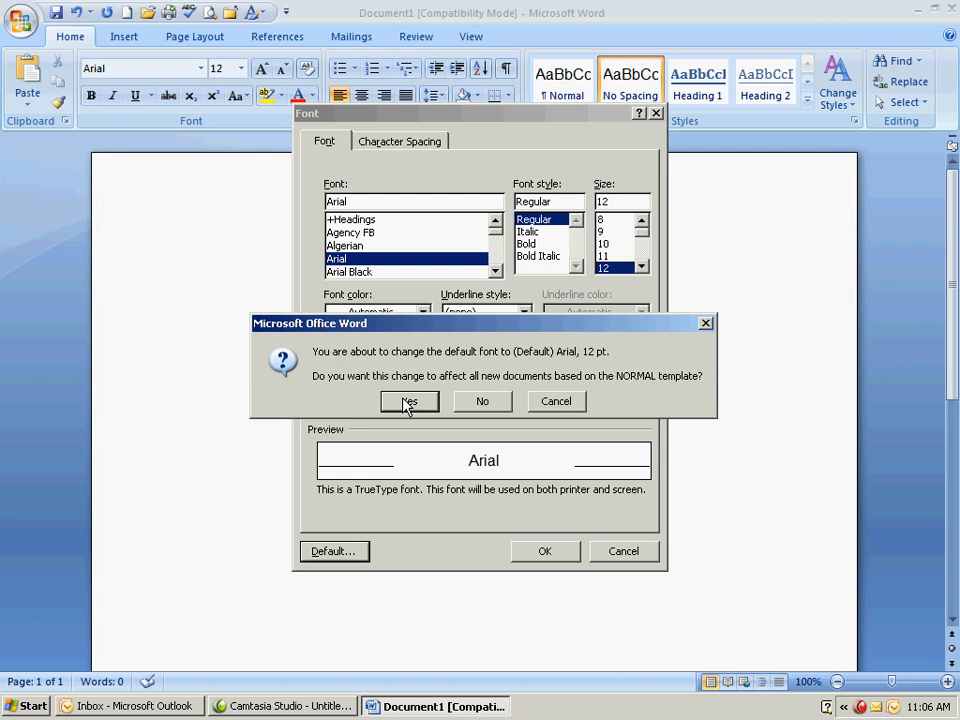
click(409, 401)
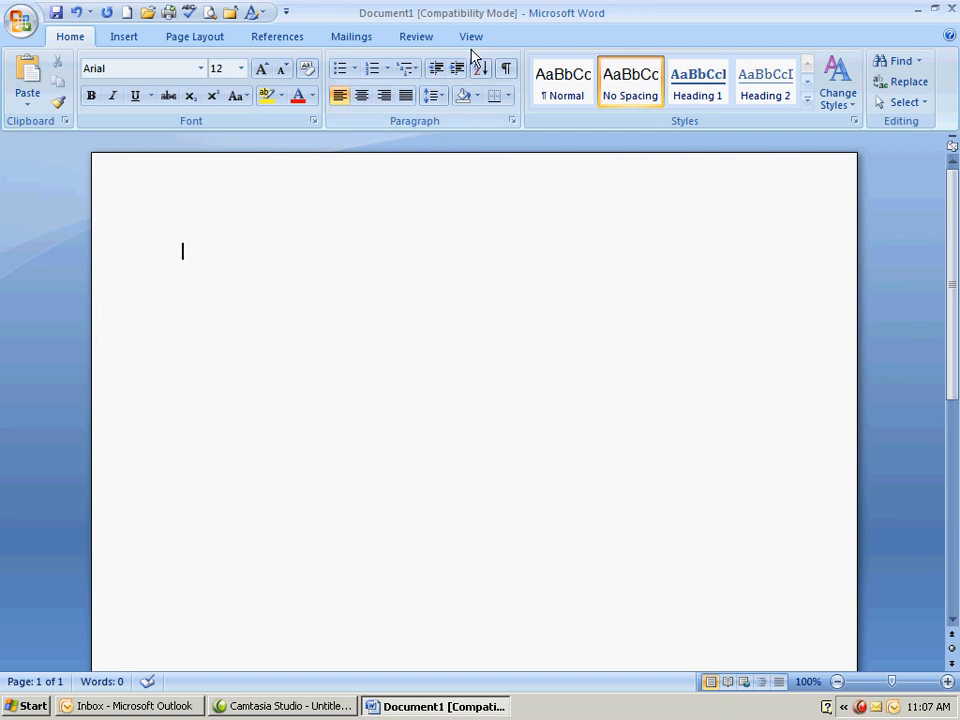
Turn on the Ruler checkbox in the View tab.
click(471, 36)
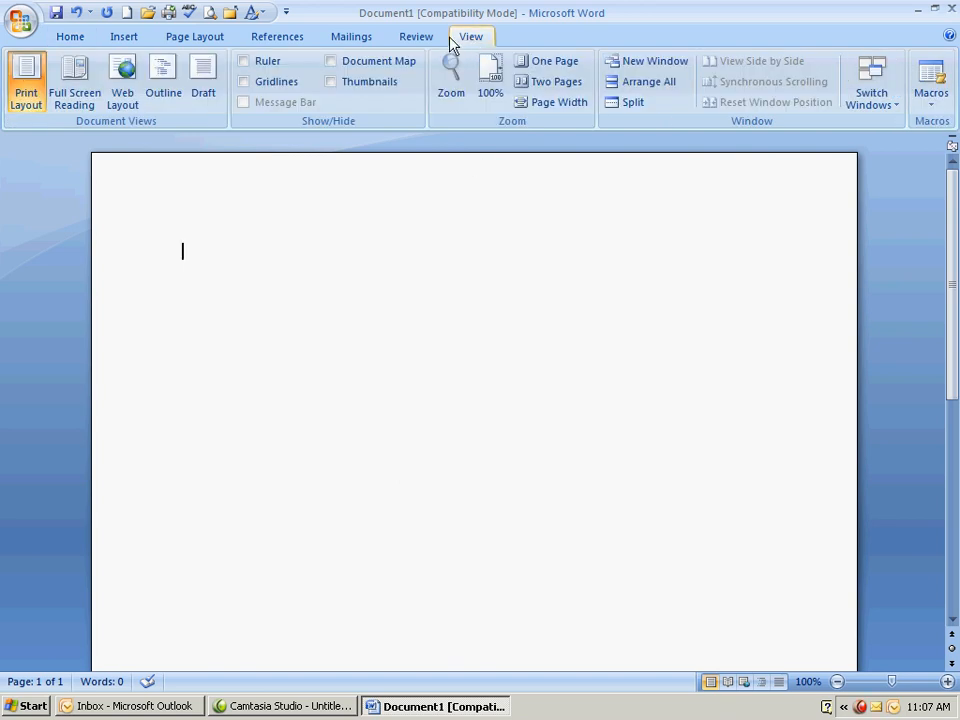
click(243, 61)
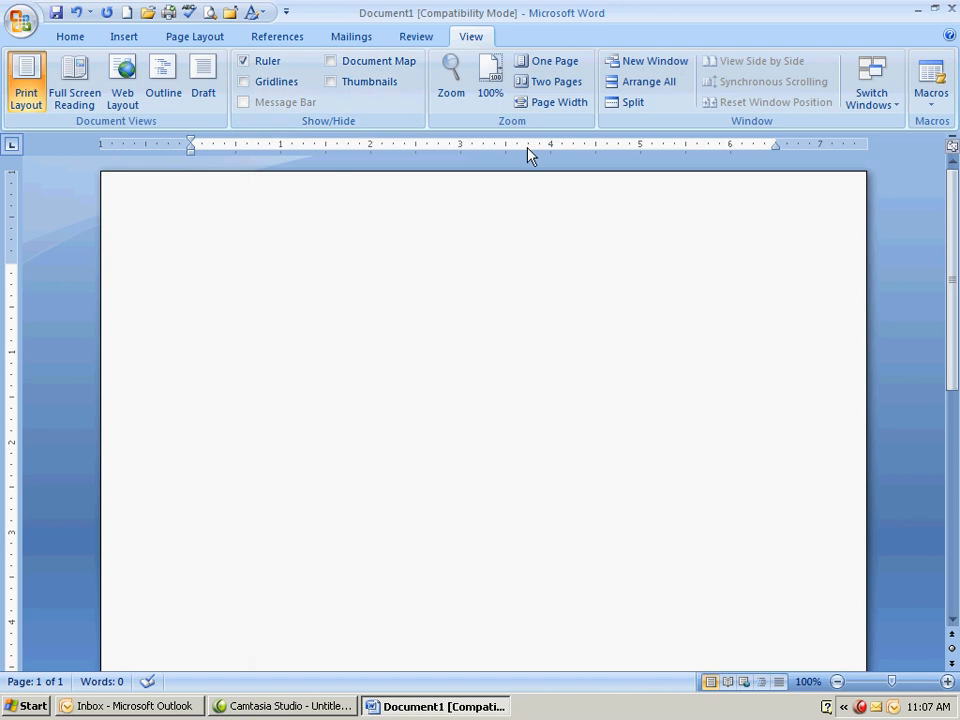
mouse_move(508, 121)
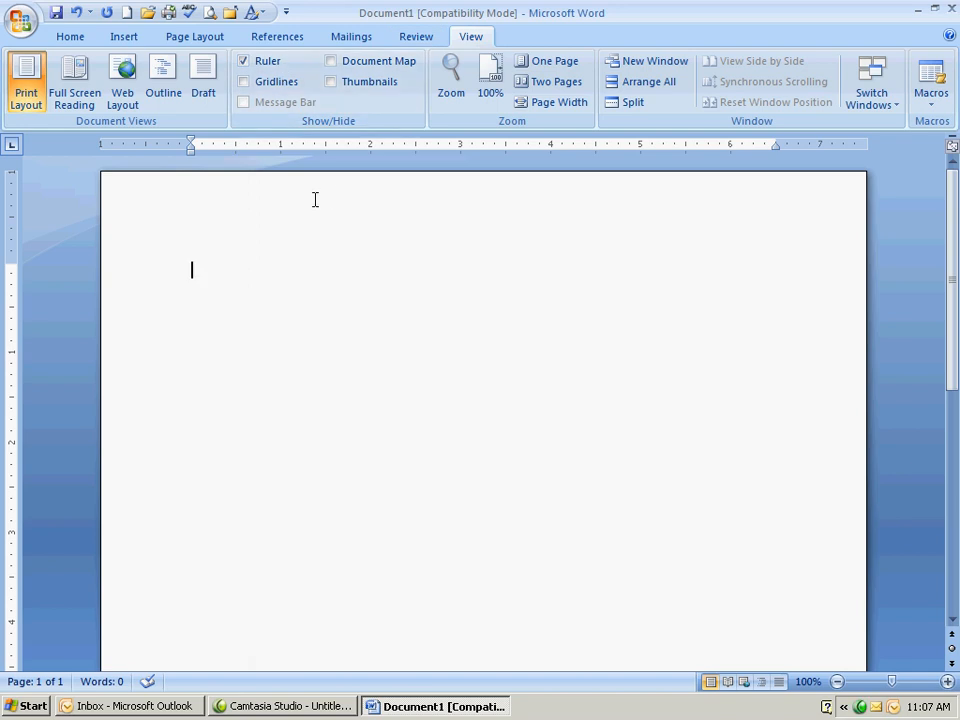
mouse_move(387, 202)
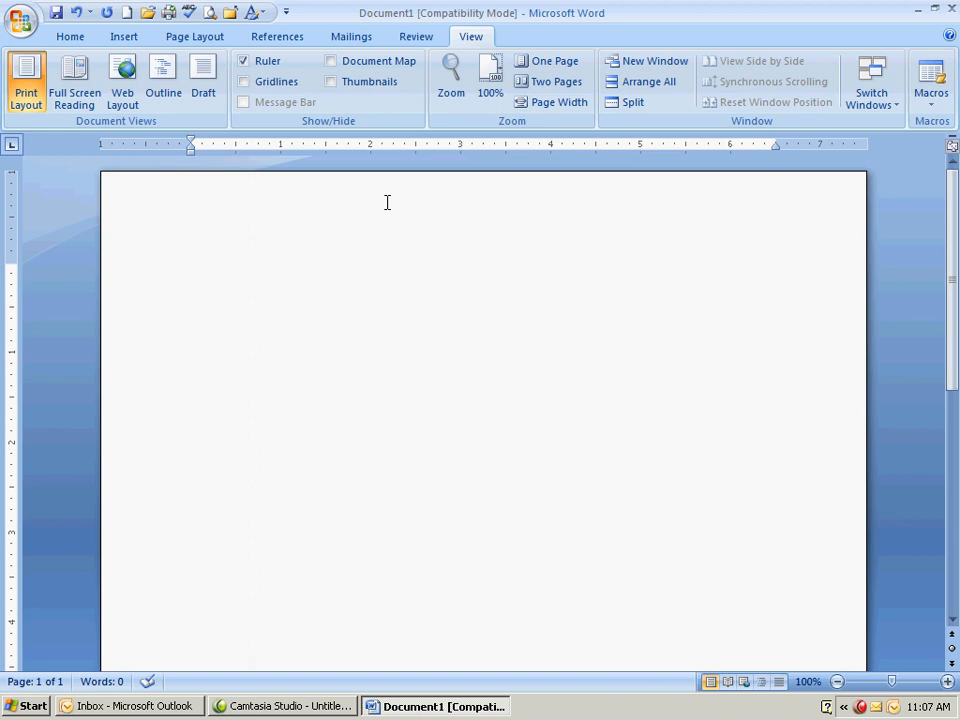
Place a center tab stop at the 3-inch mark on the ruler.
click(192, 270)
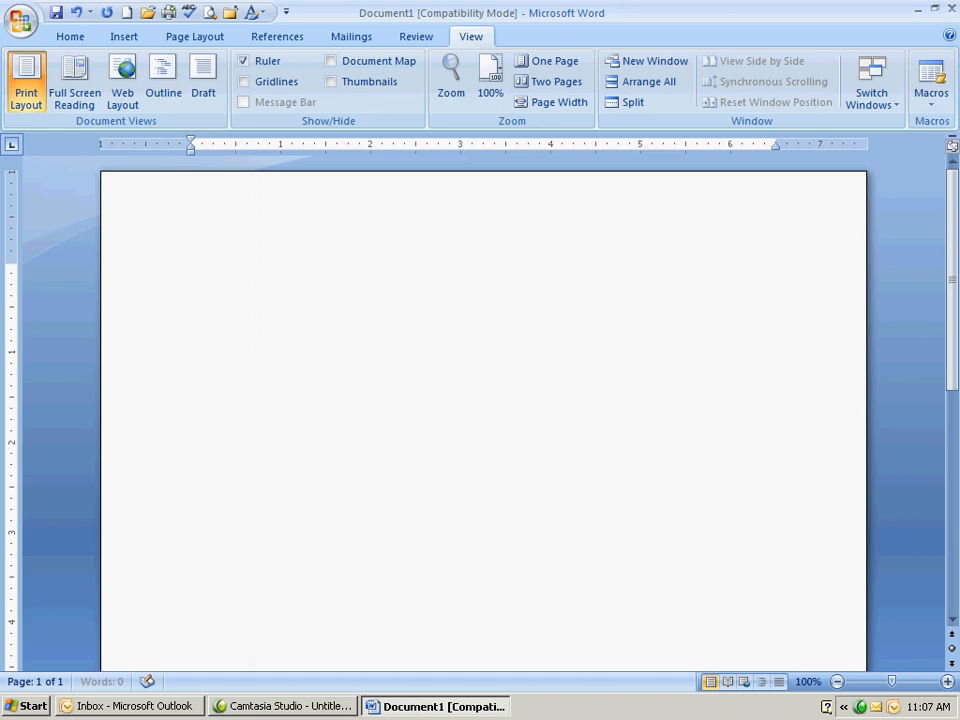
click(461, 270)
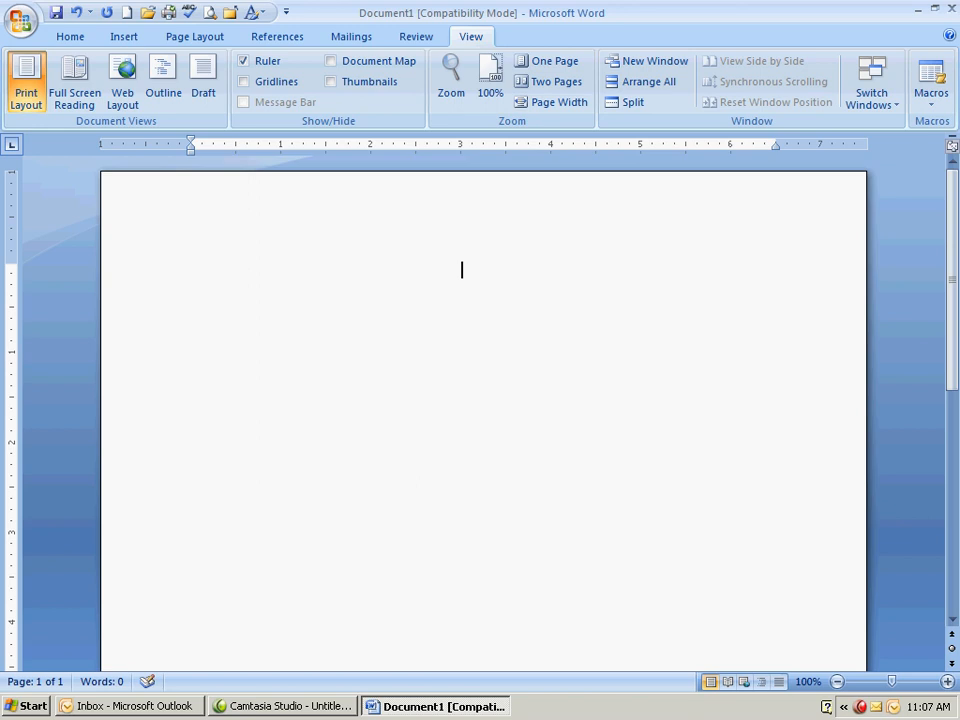
mouse_move(248, 264)
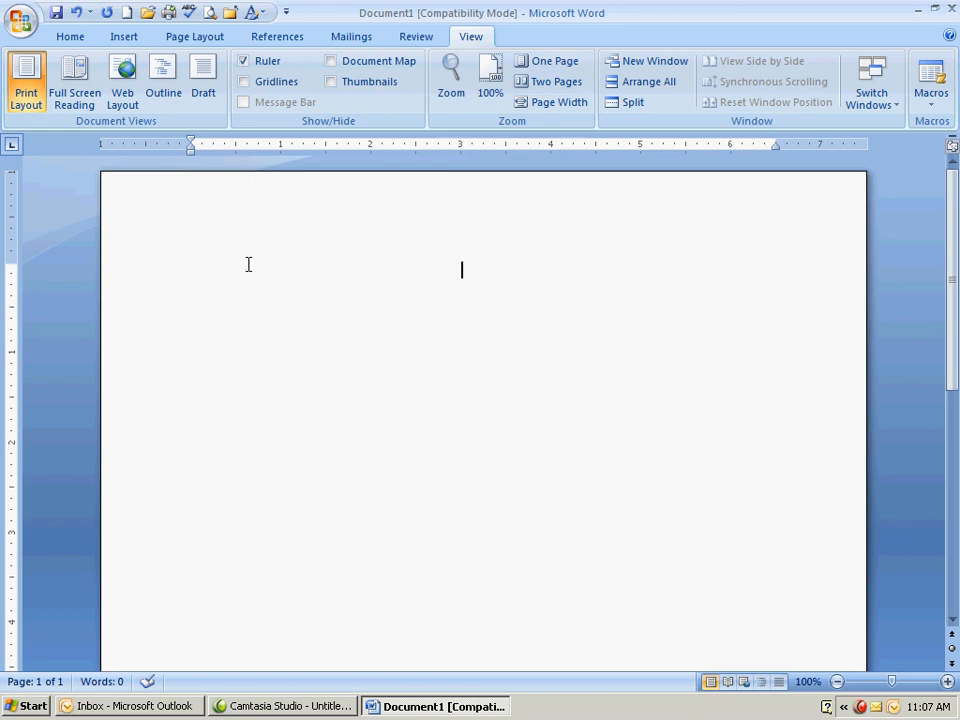
mouse_move(470, 290)
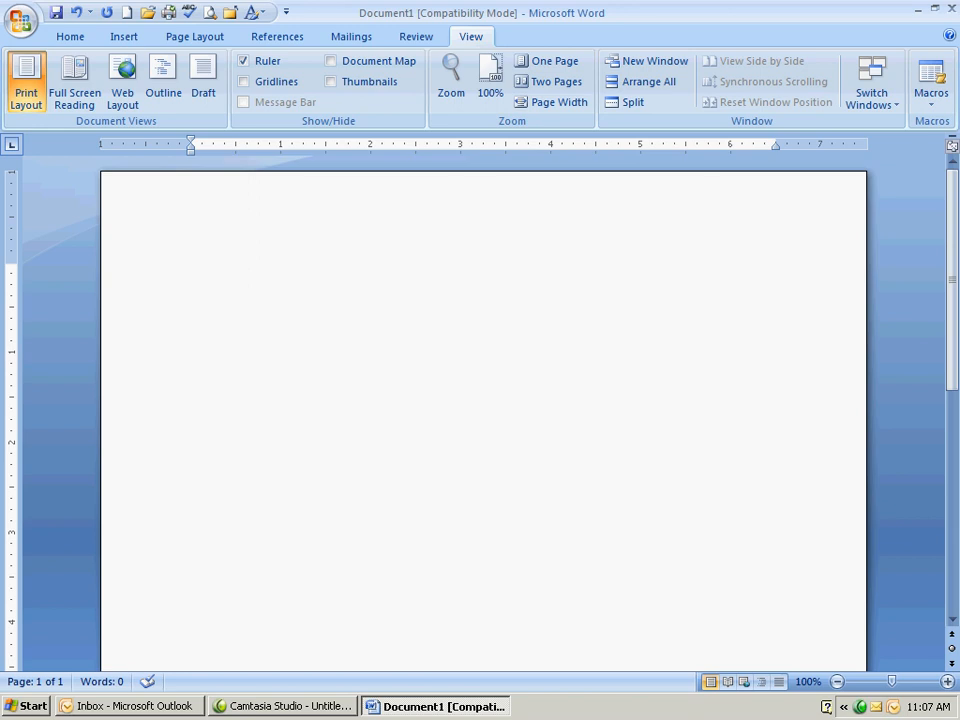
Type 'August' at the center tab stop.
text(A)
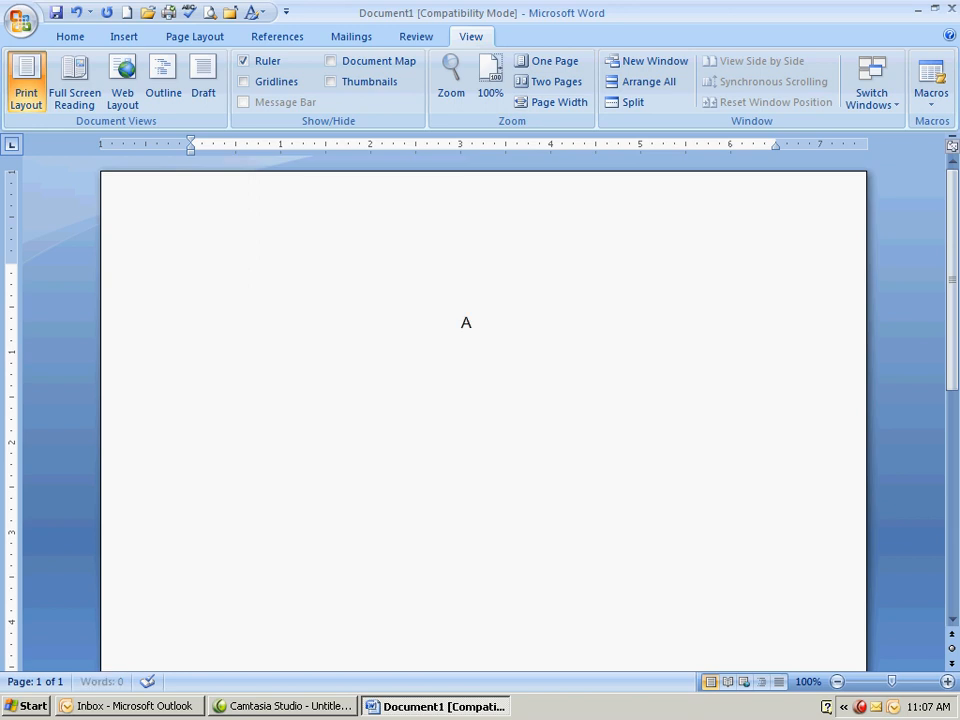
text(u)
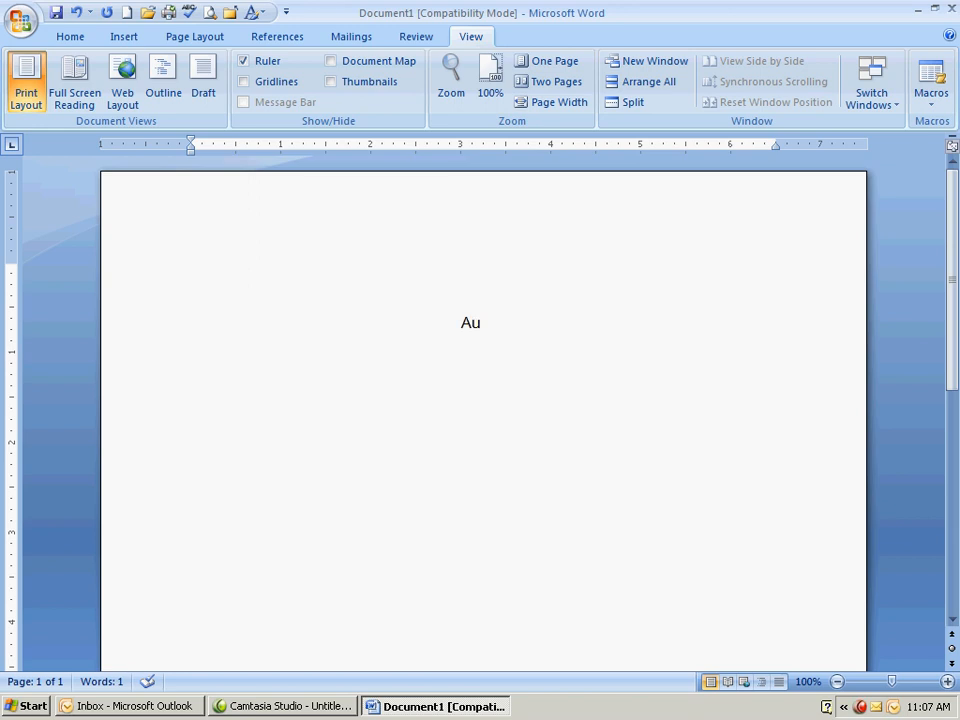
text(gust)
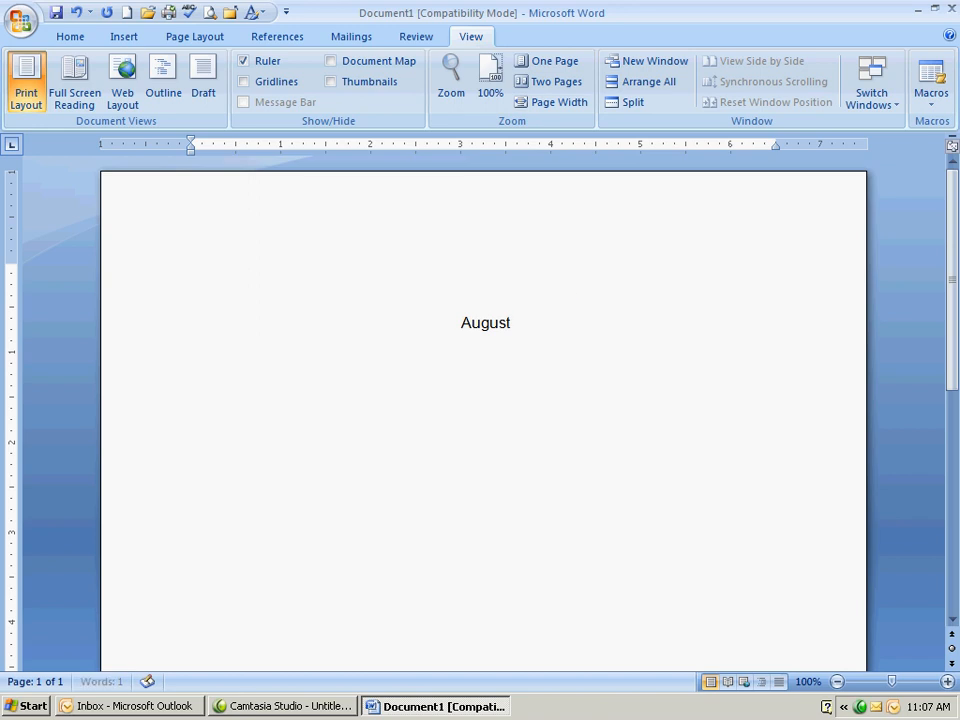